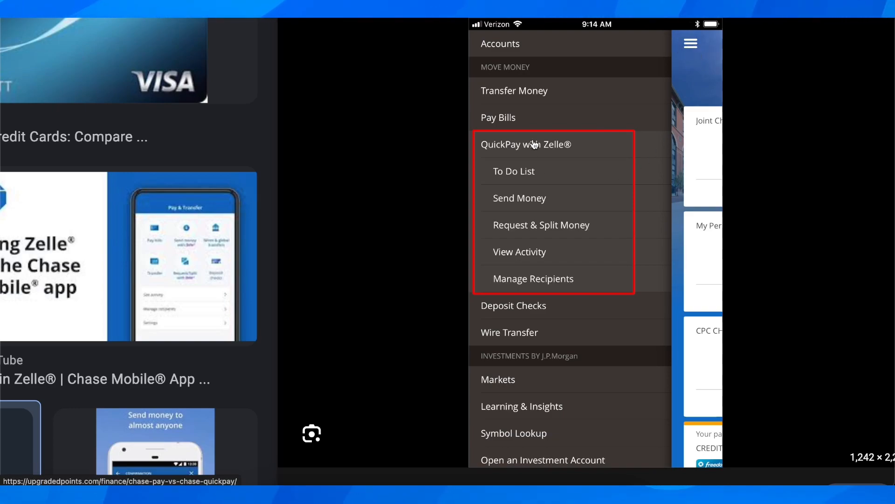
{"action": "mouse_move", "coordinate": [676, 253]}
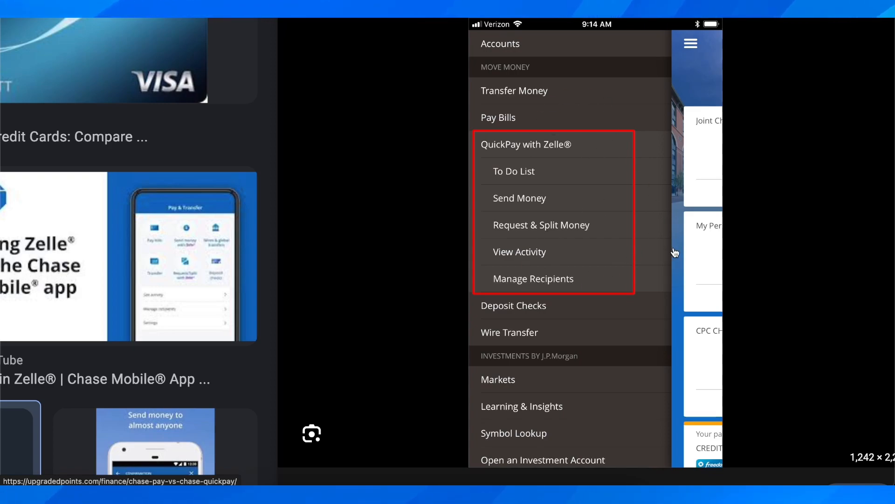
{"action": "mouse_move", "coordinate": [490, 133]}
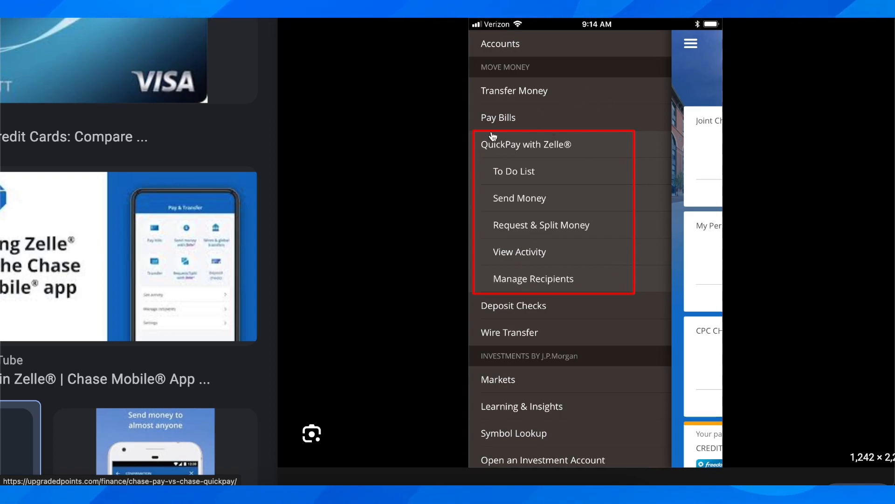
{"action": "mouse_move", "coordinate": [558, 190]}
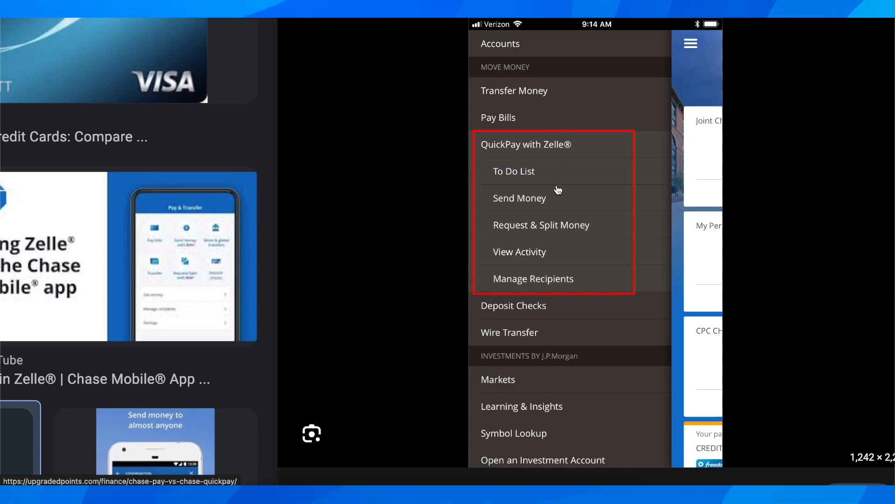
{"action": "mouse_move", "coordinate": [499, 204]}
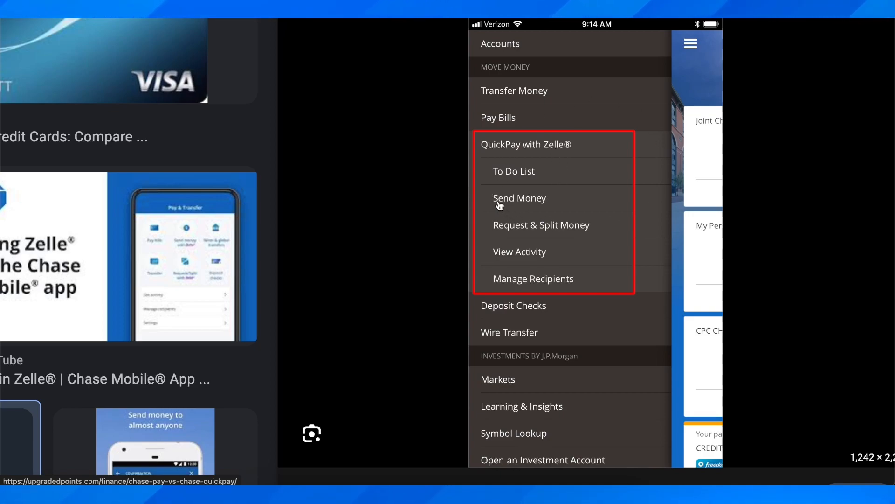
{"action": "mouse_move", "coordinate": [546, 231]}
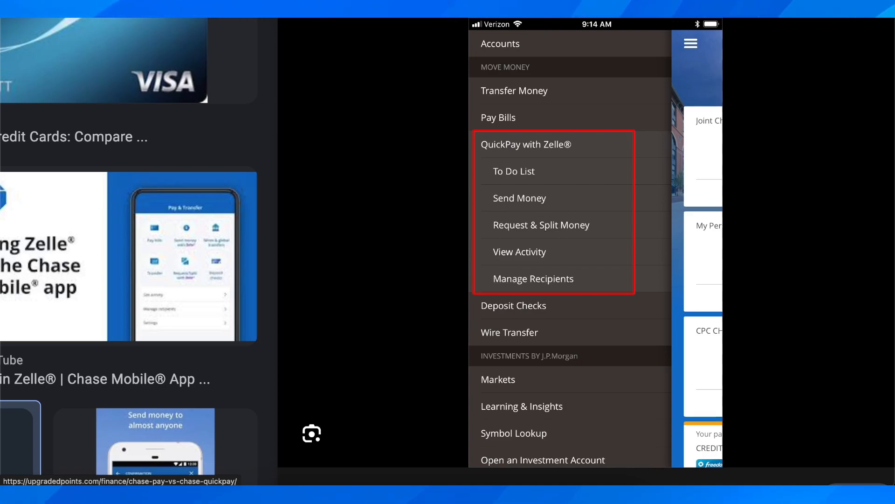
{"action": "mouse_move", "coordinate": [511, 234]}
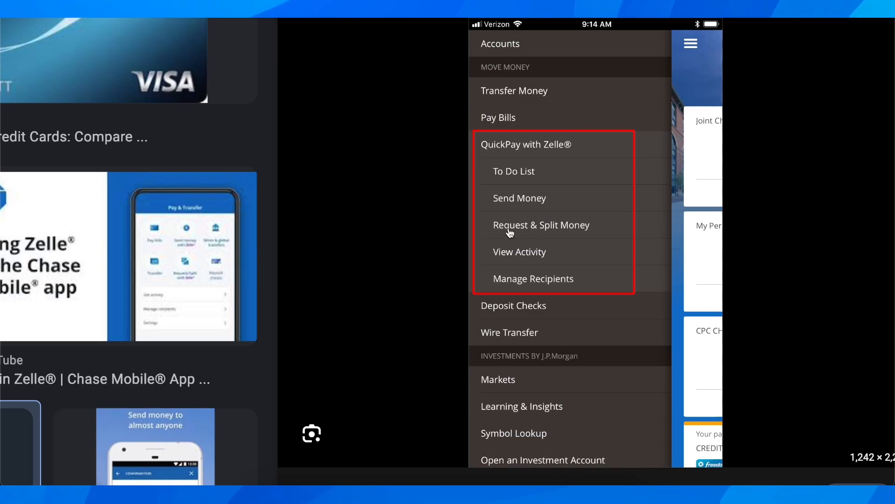